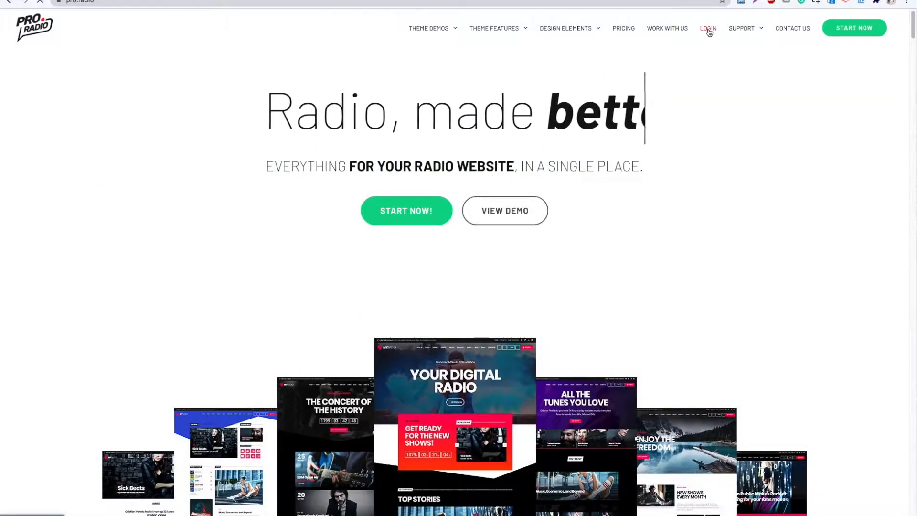
- Sign in to the client area and download the latest ProRadio theme zip to the Desktop
click(709, 28)
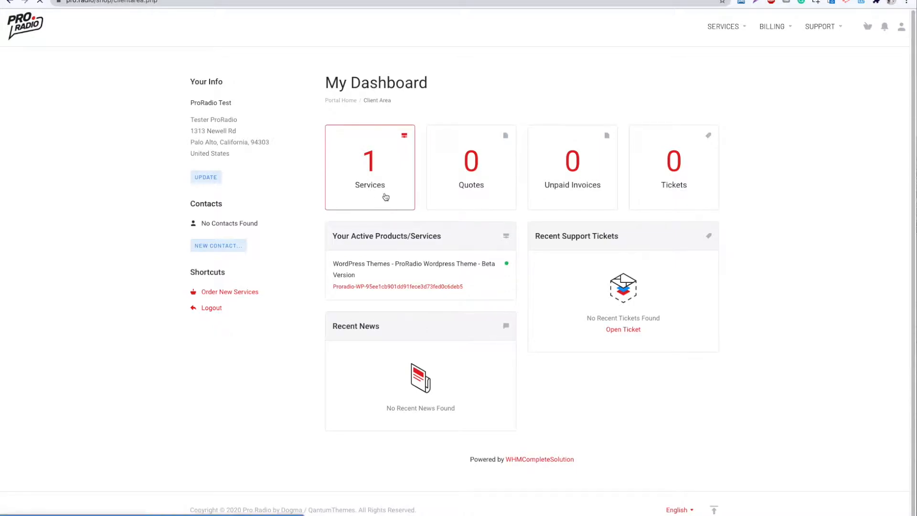
click(370, 166)
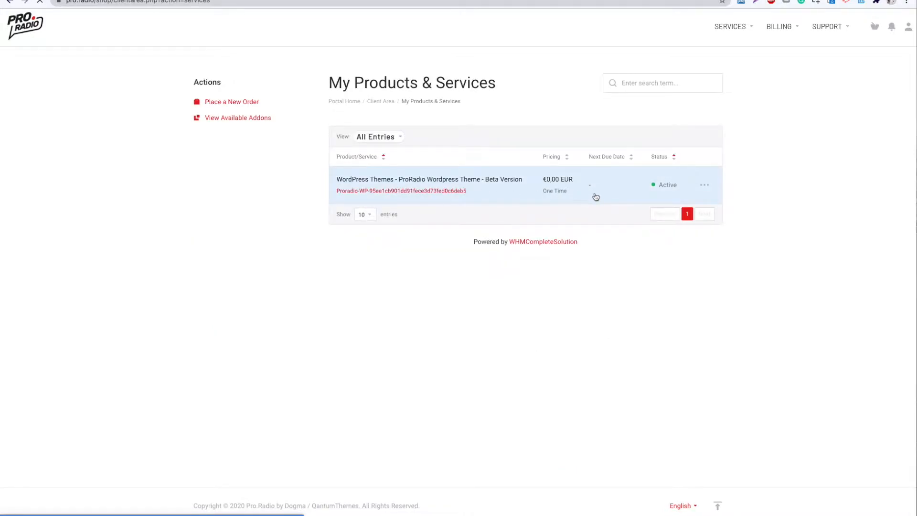
click(430, 185)
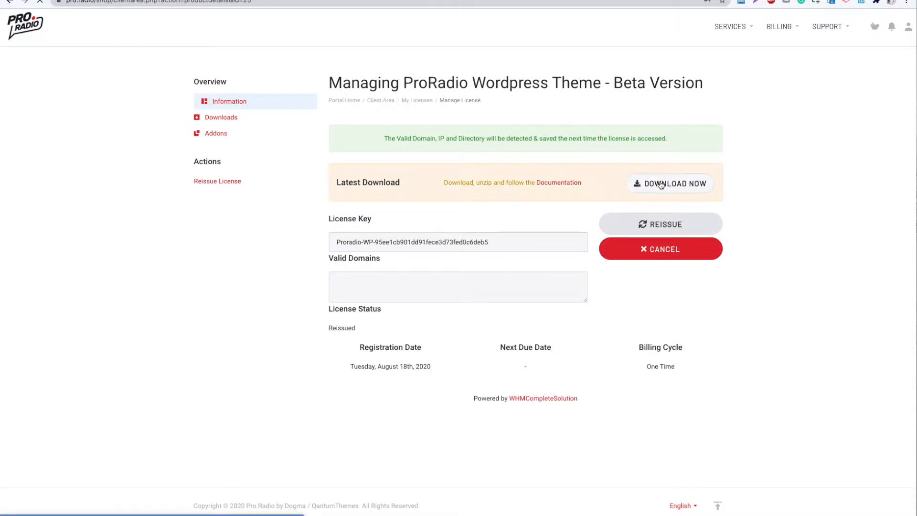
click(670, 183)
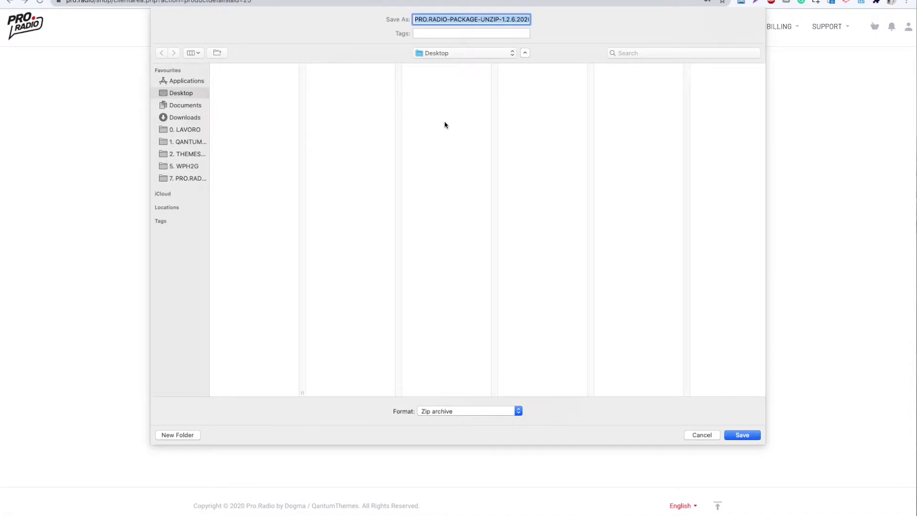
click(741, 434)
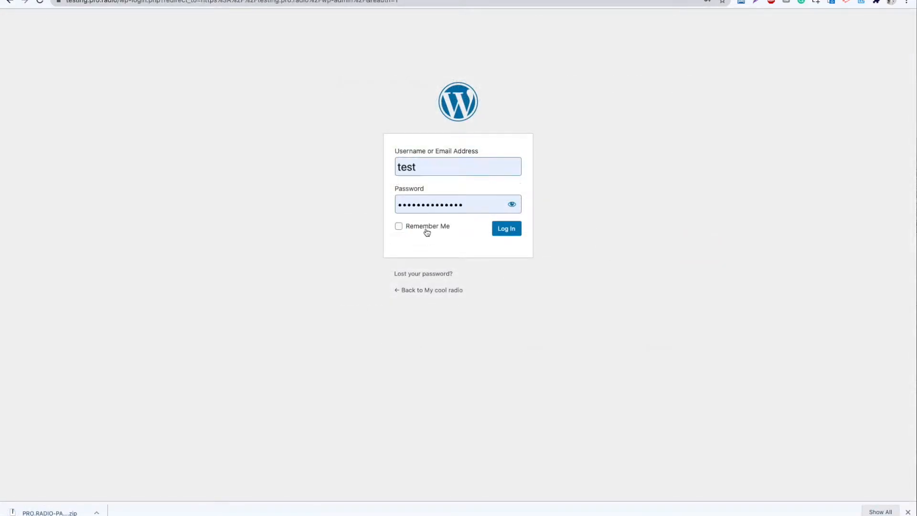
- Log in to WordPress admin and reach the theme upload form under Appearance > Themes
click(506, 228)
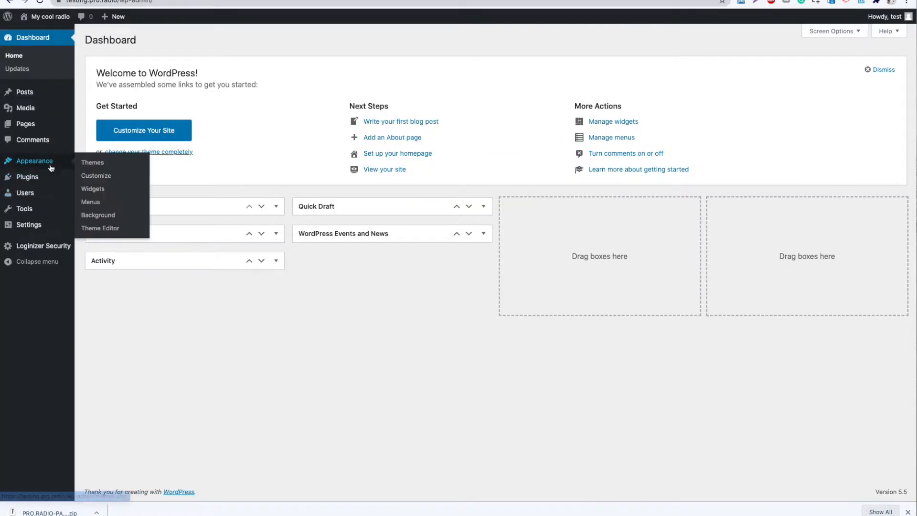
mouse_move(96, 169)
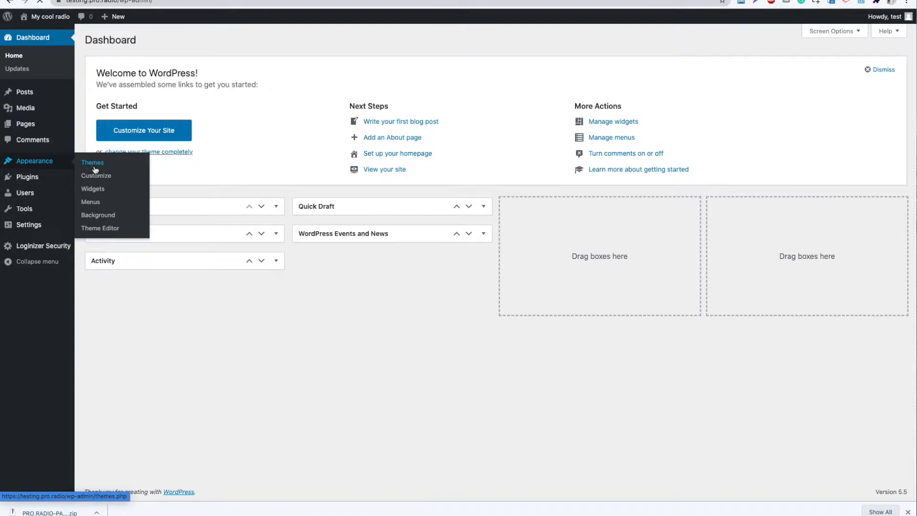
click(93, 163)
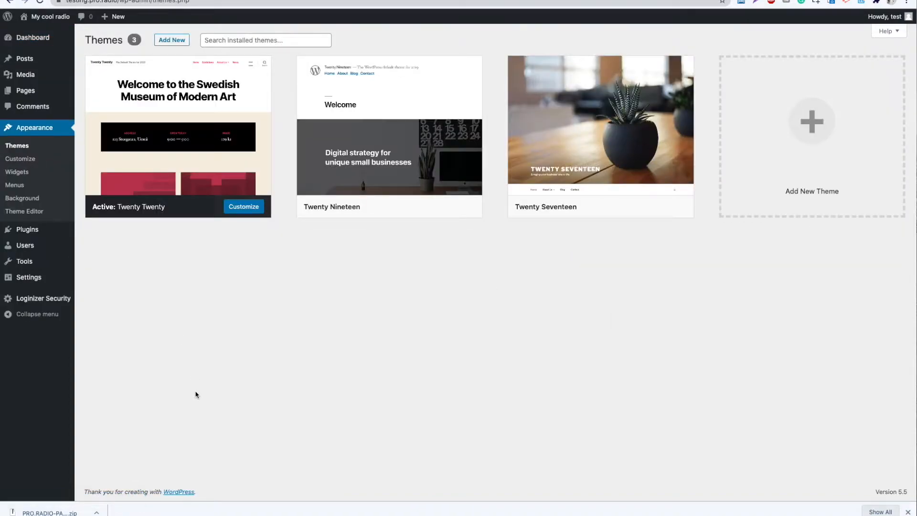
click(172, 41)
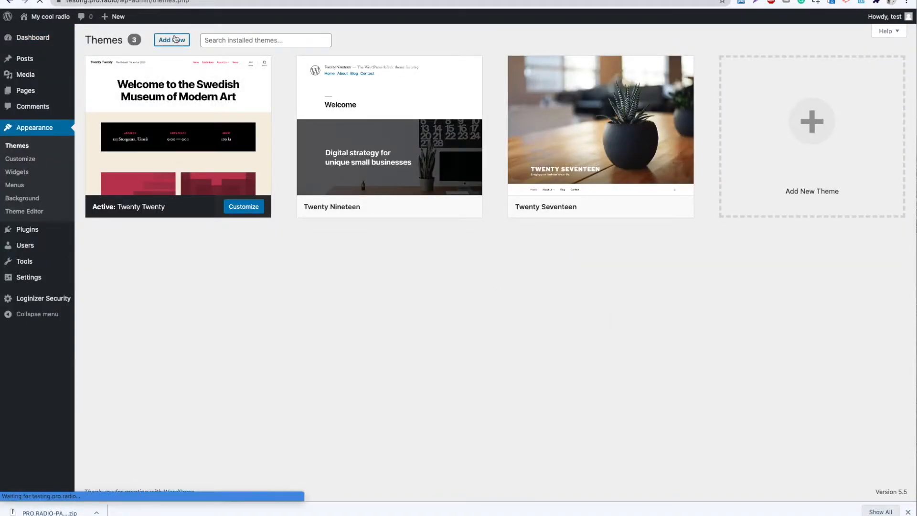
click(171, 40)
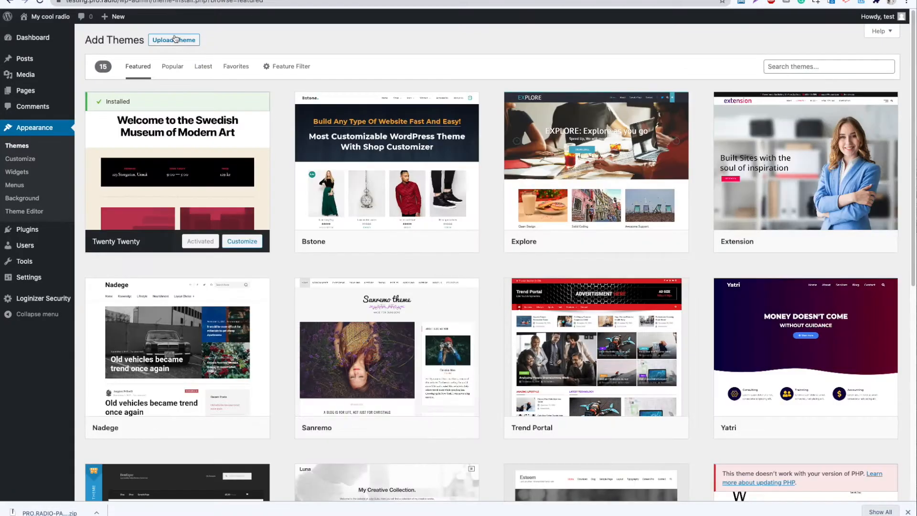
click(173, 40)
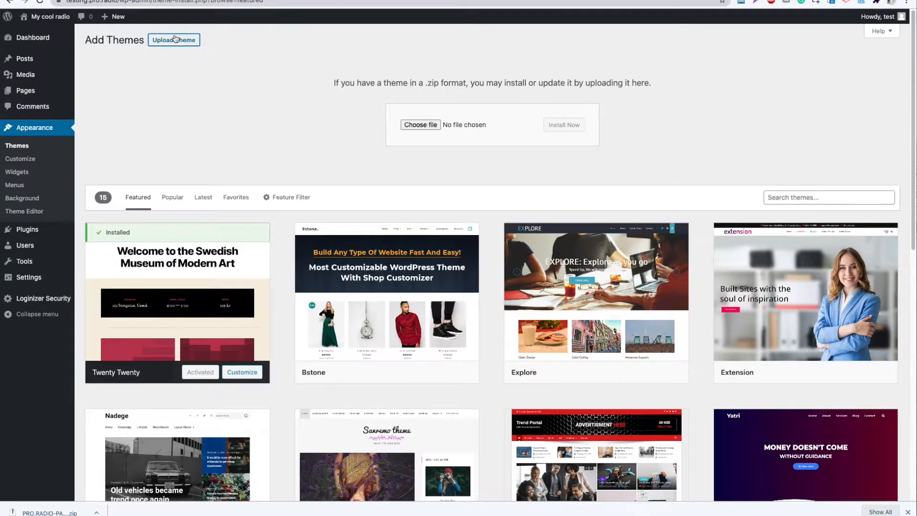
- Upload proradio.zip from the unzipped package folder and install the parent theme
click(420, 124)
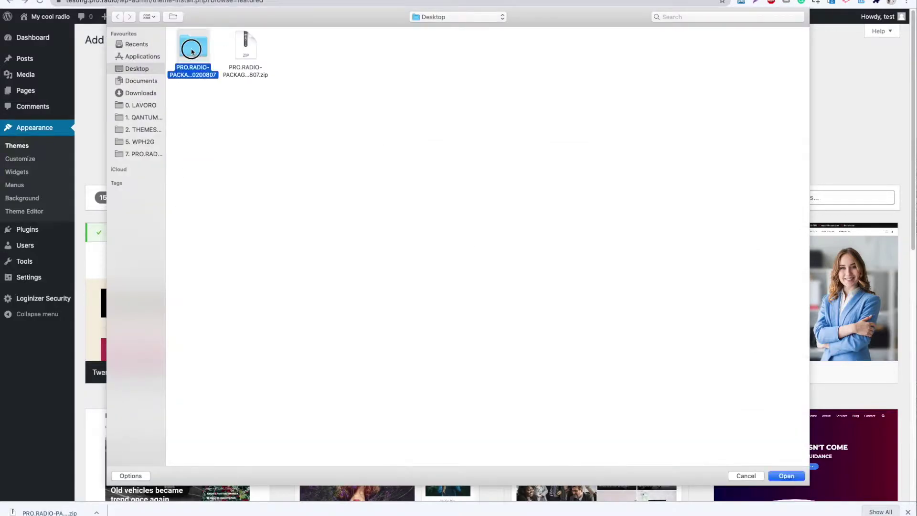
double_click(193, 47)
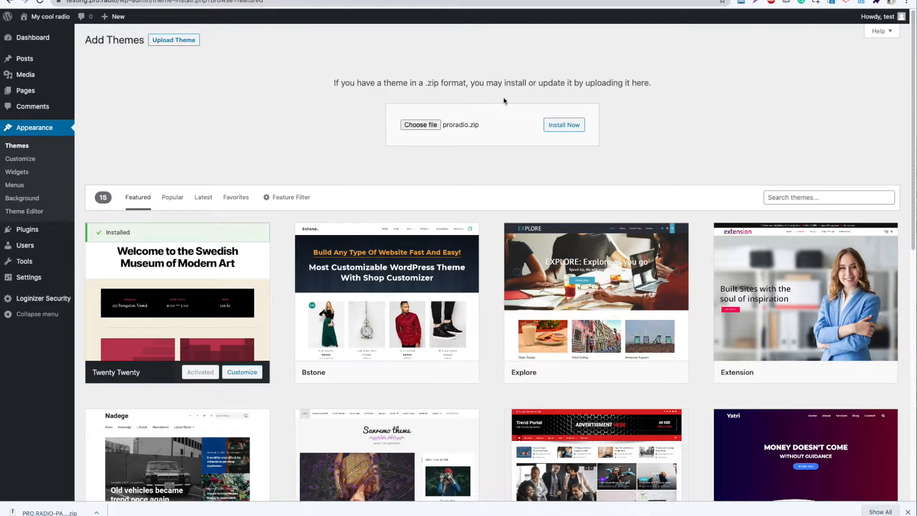
click(563, 124)
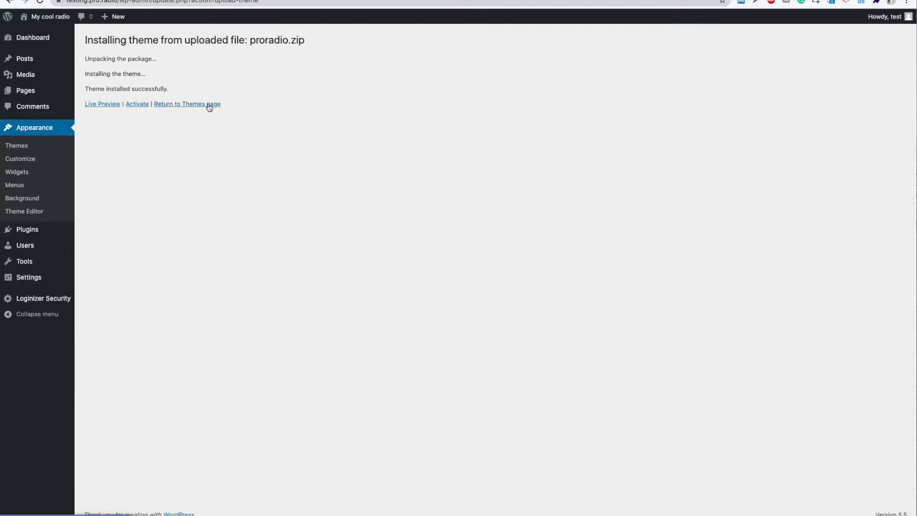
- Upload proradio-child.zip through the theme uploader and install the child theme
click(187, 103)
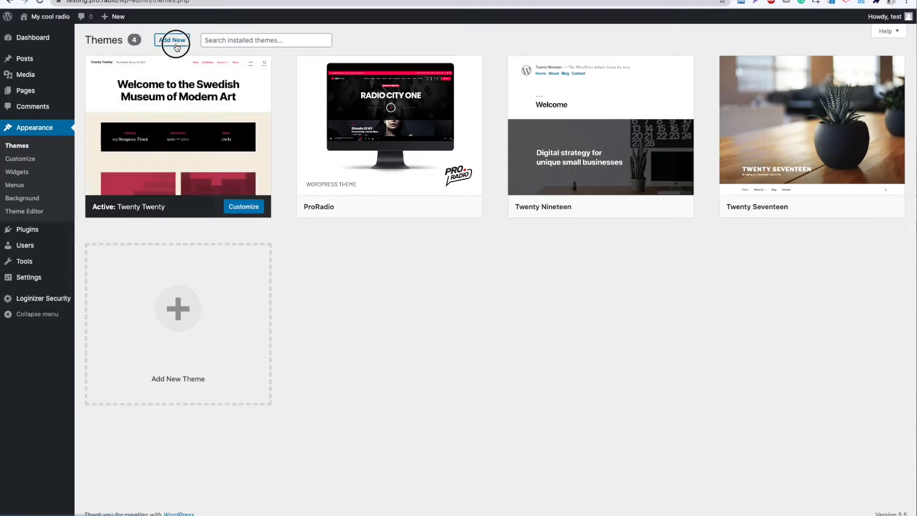
click(173, 40)
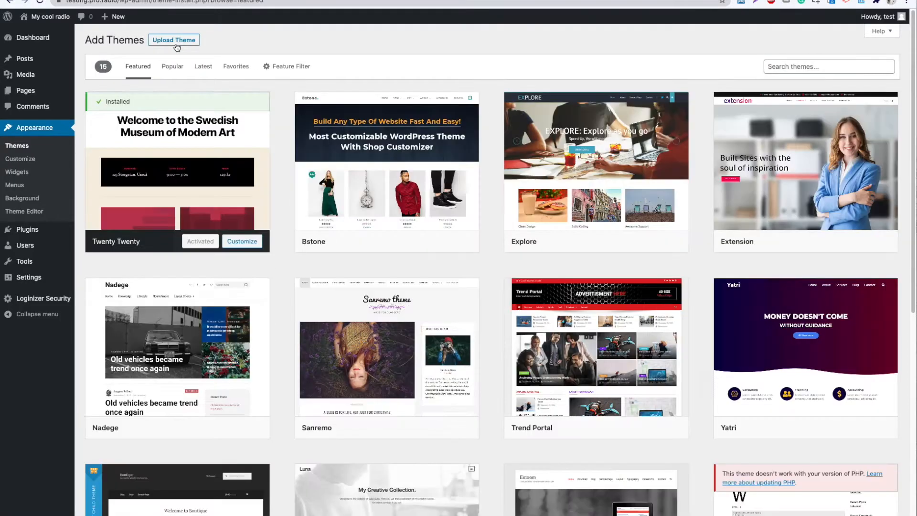
click(174, 40)
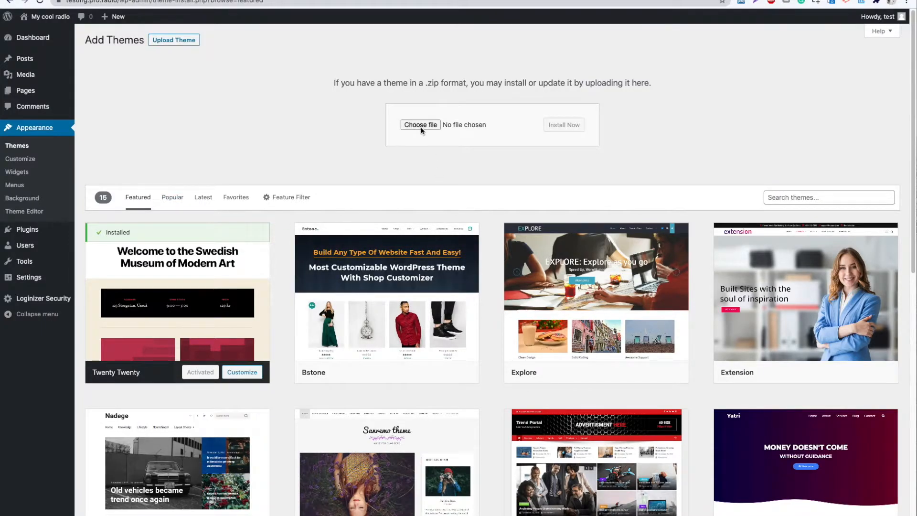
click(420, 124)
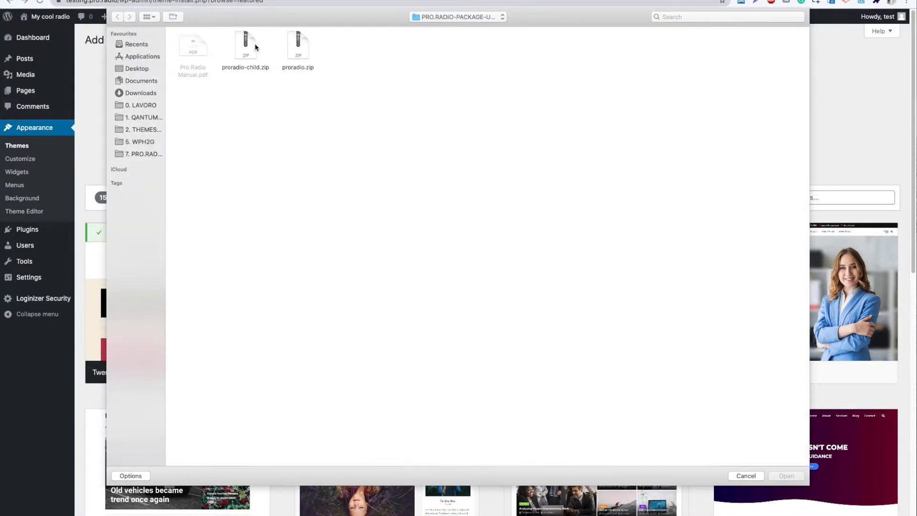
click(246, 43)
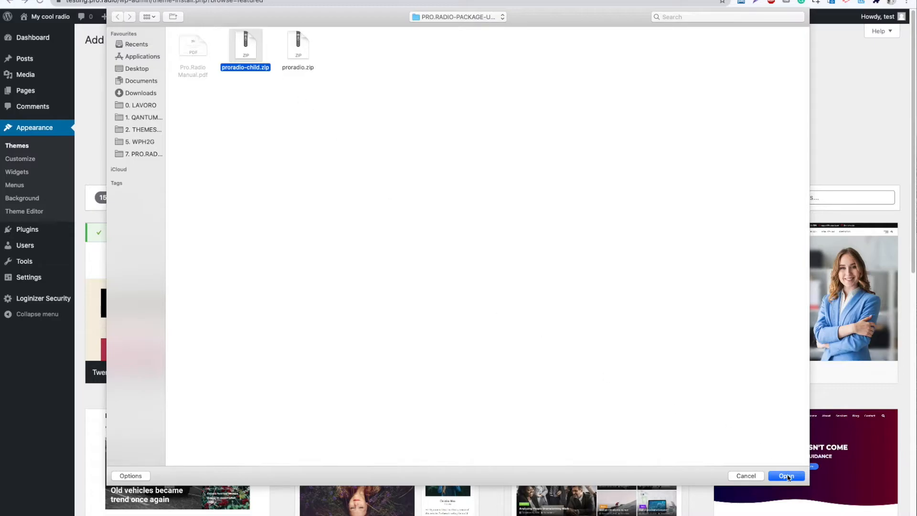
click(786, 476)
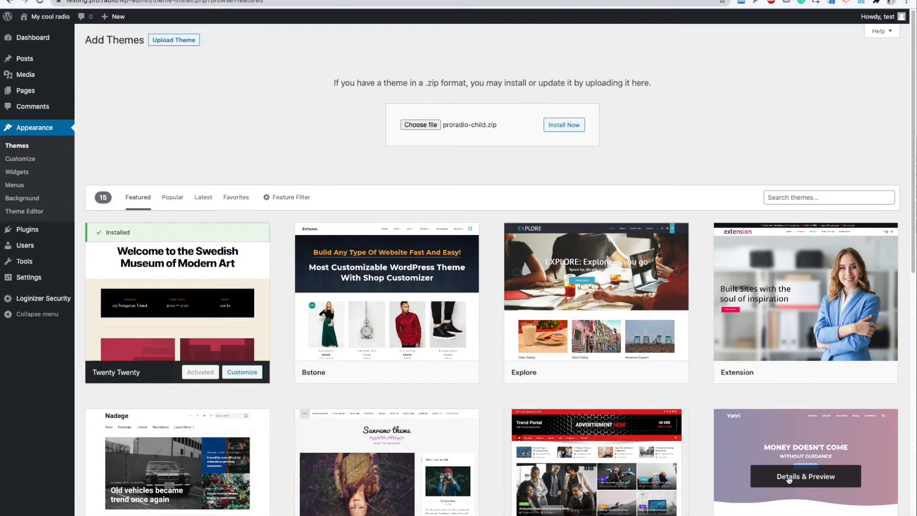
click(563, 124)
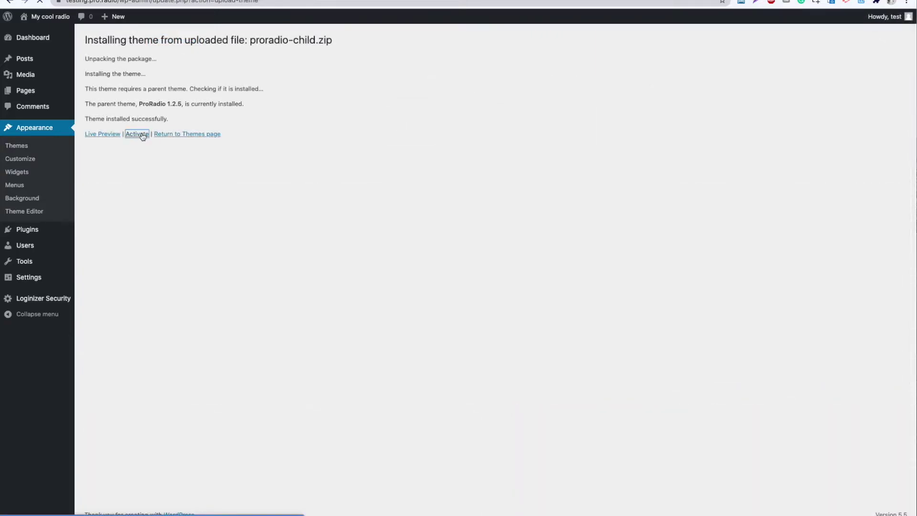
- Activate the child theme and verify the pasted ProRadio license key
click(135, 134)
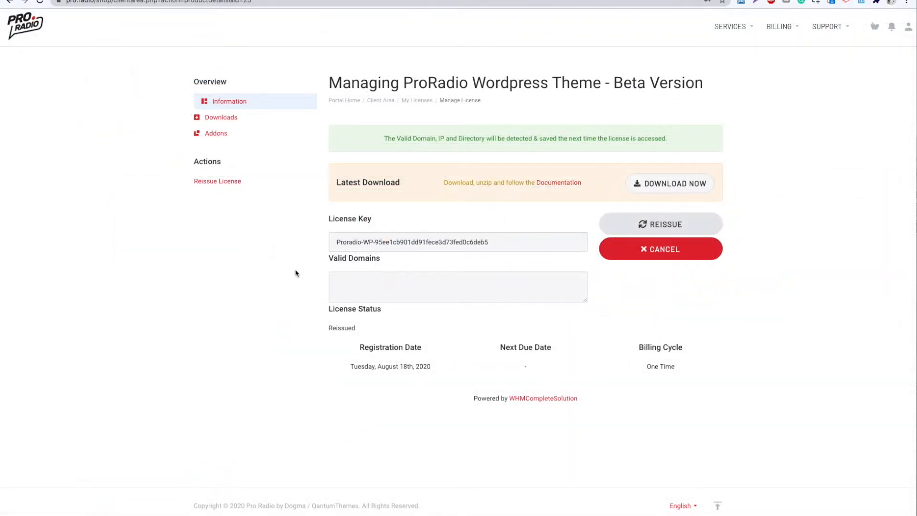
mouse_move(430, 323)
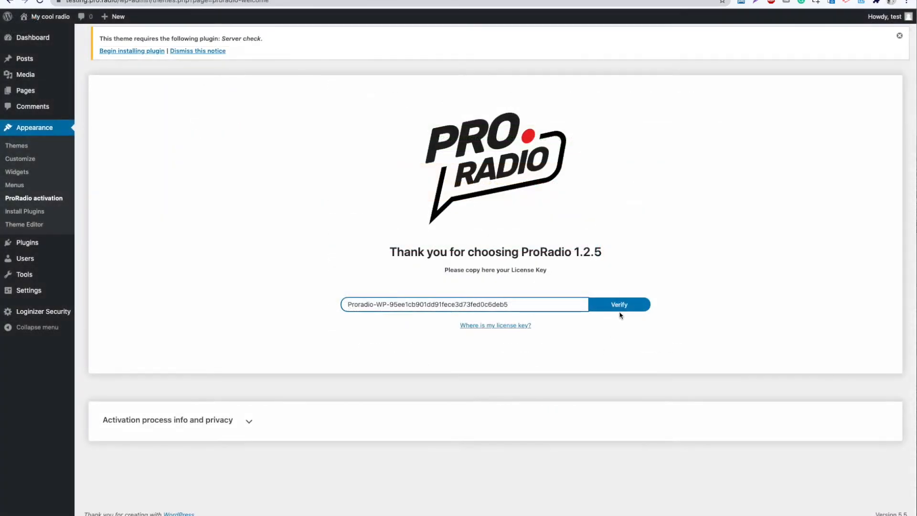
click(619, 305)
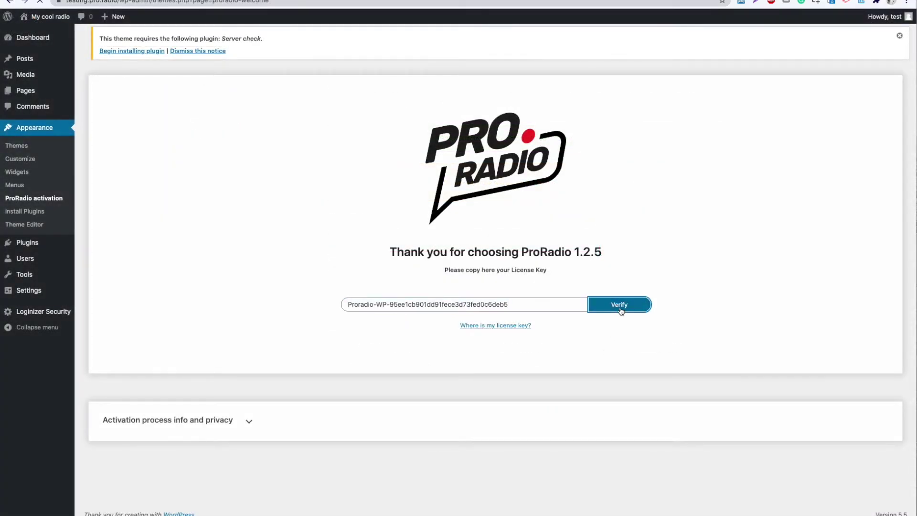
click(619, 305)
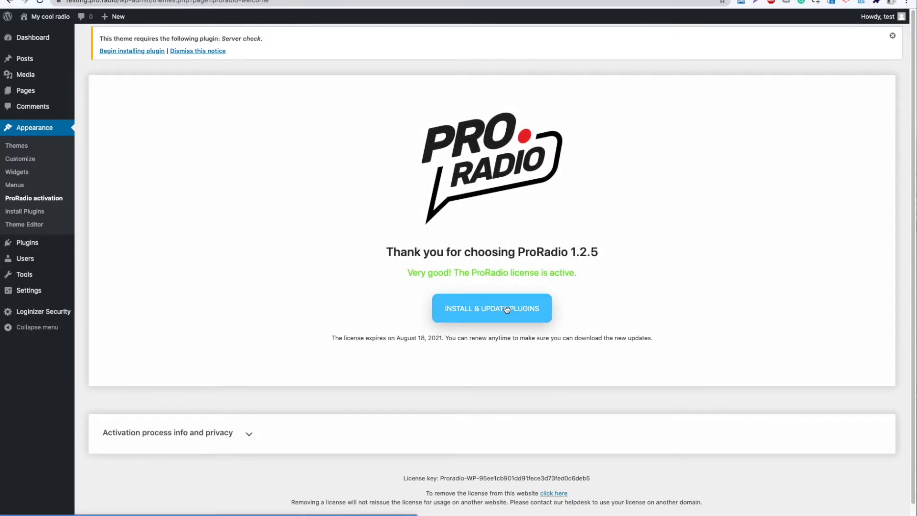
- Bulk-install and activate all 20 required and recommended ProRadio plugins
click(492, 308)
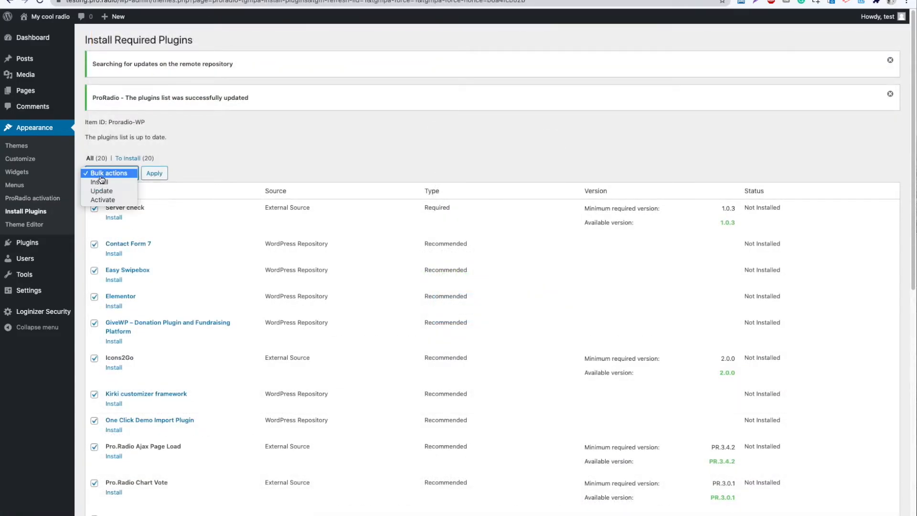
click(99, 181)
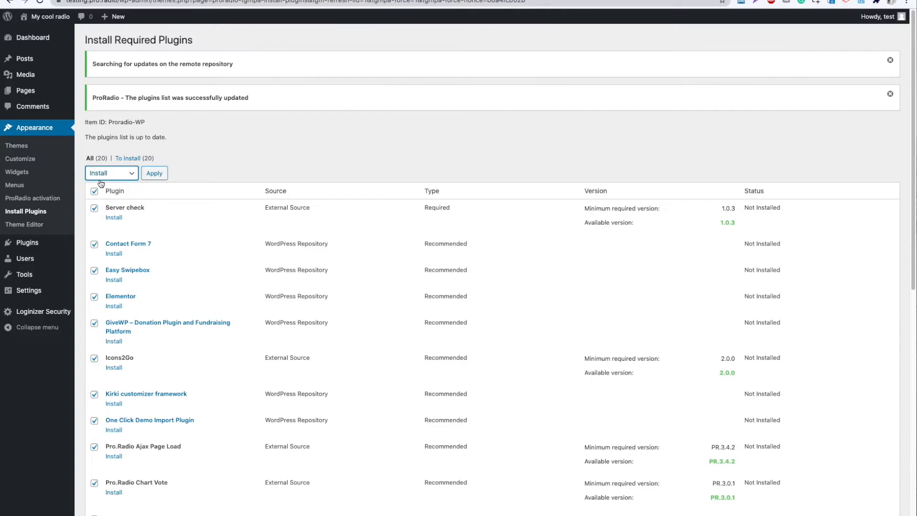
mouse_move(166, 176)
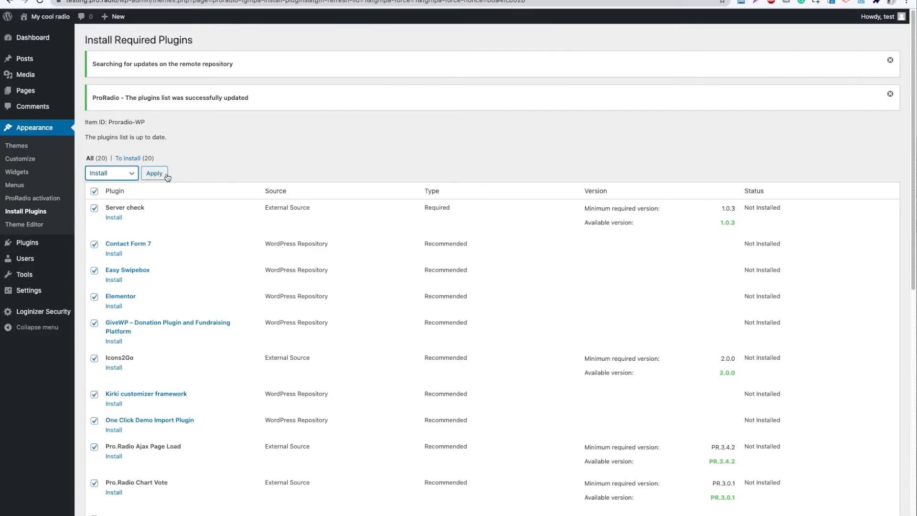
click(153, 173)
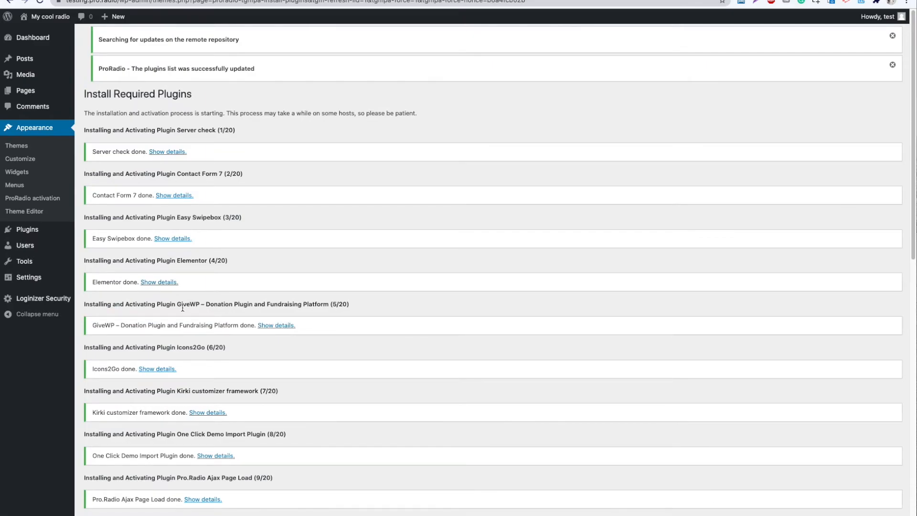
scroll(down, 3)
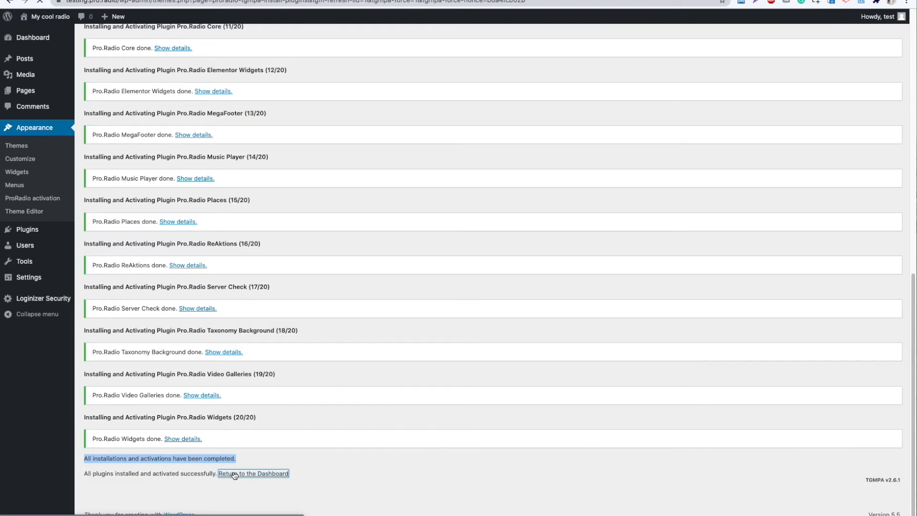
- Return to the dashboard and visit the live My cool radio front end
click(254, 473)
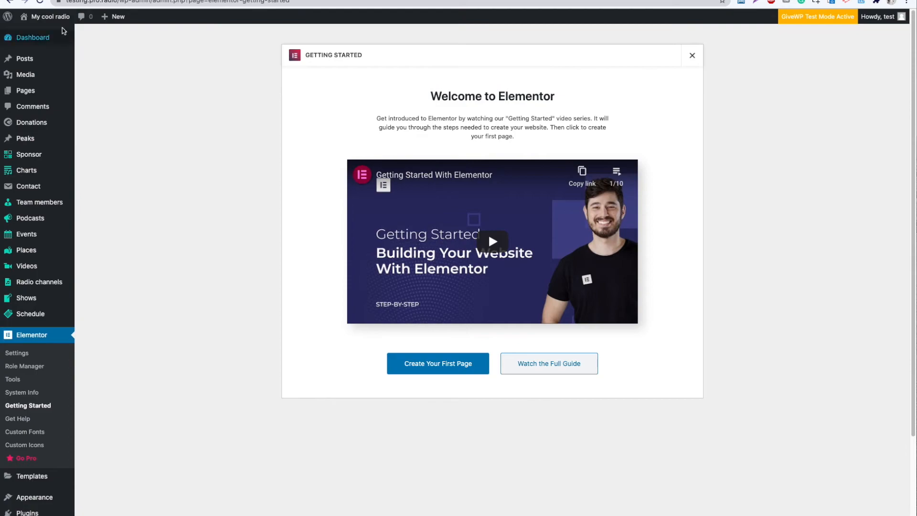
mouse_move(48, 17)
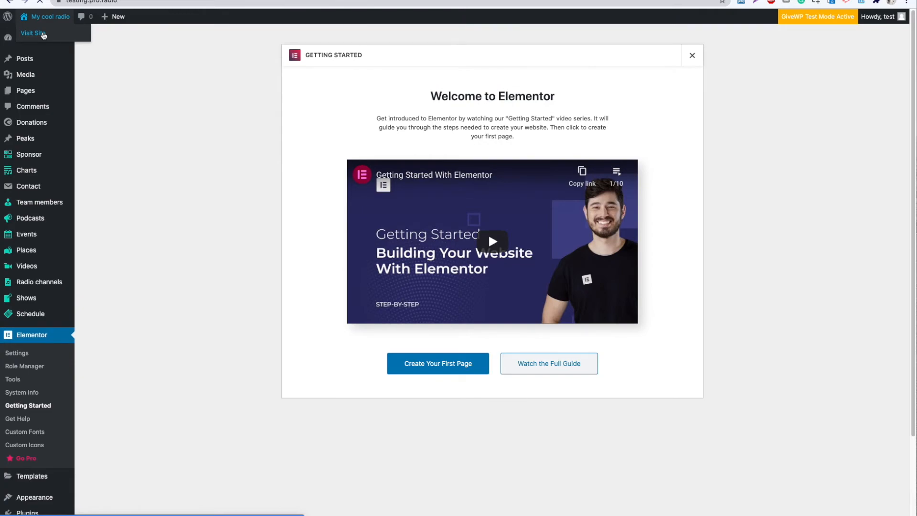
click(29, 34)
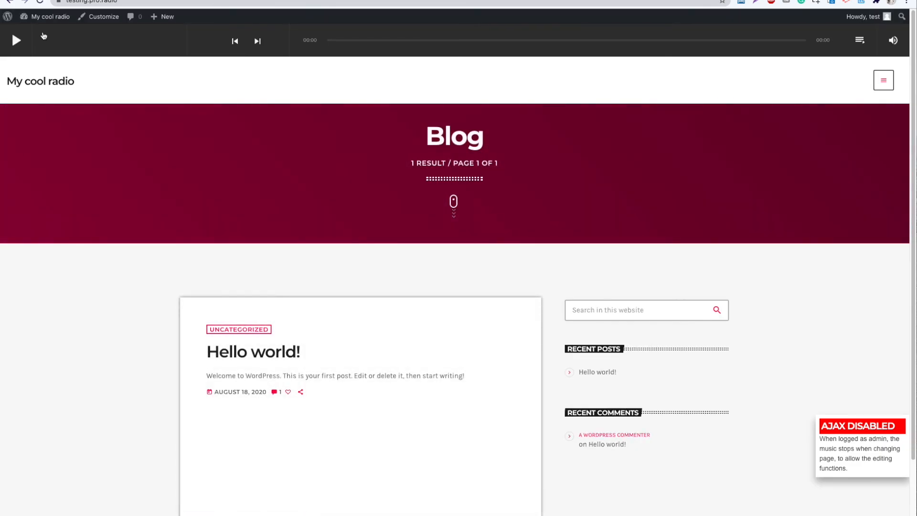